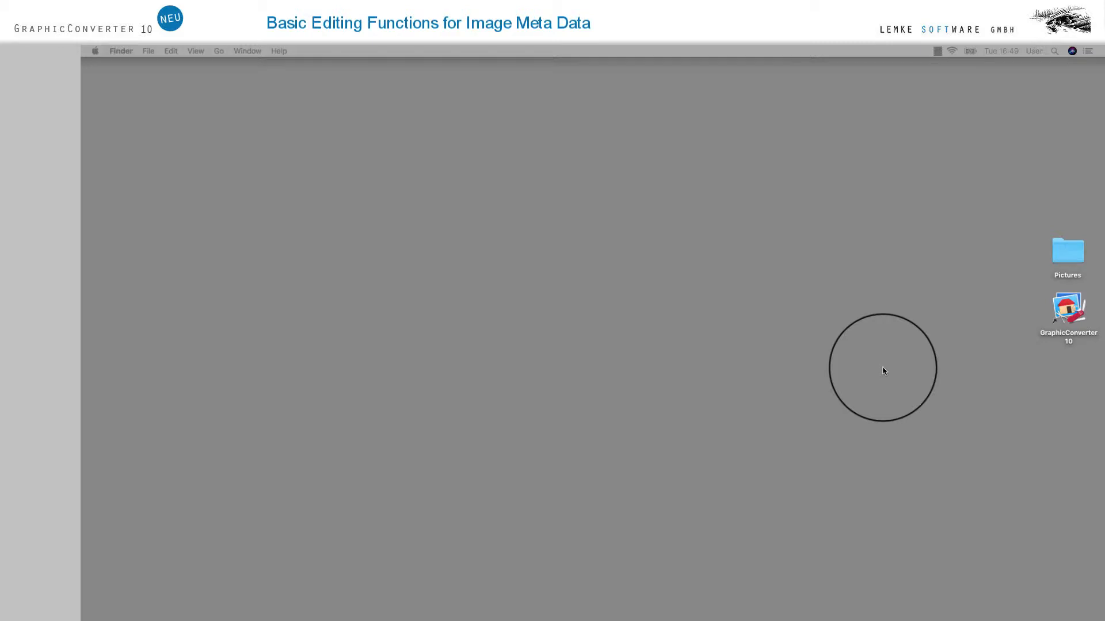
Launch GraphicConverter and browse the Desktop's Pictures folder with its 16 photos
double_click(1067, 314)
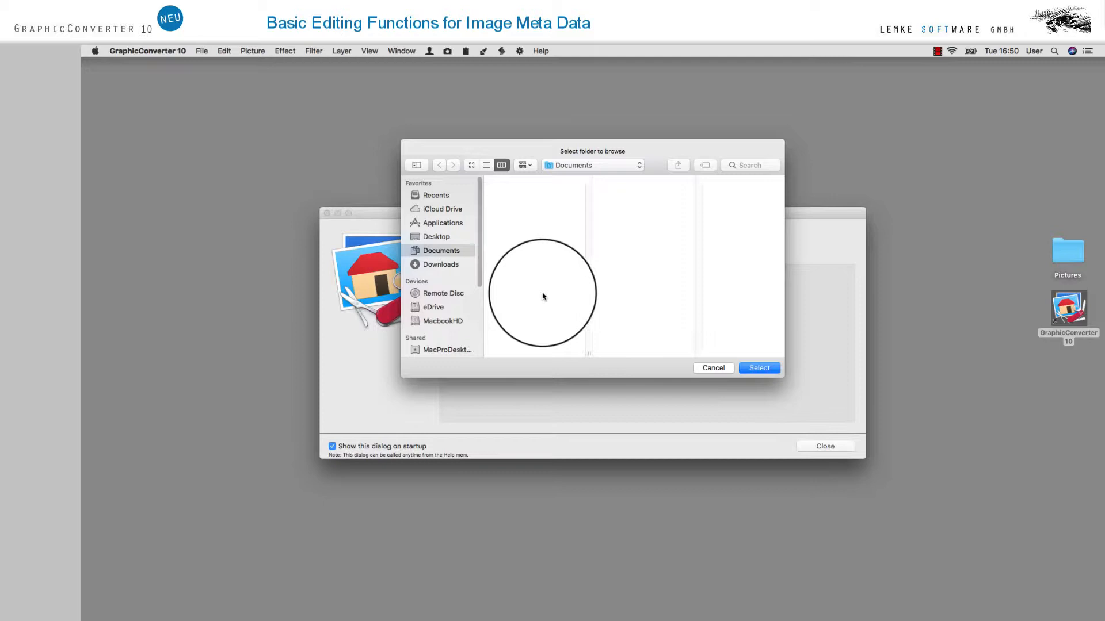
left_click(436, 236)
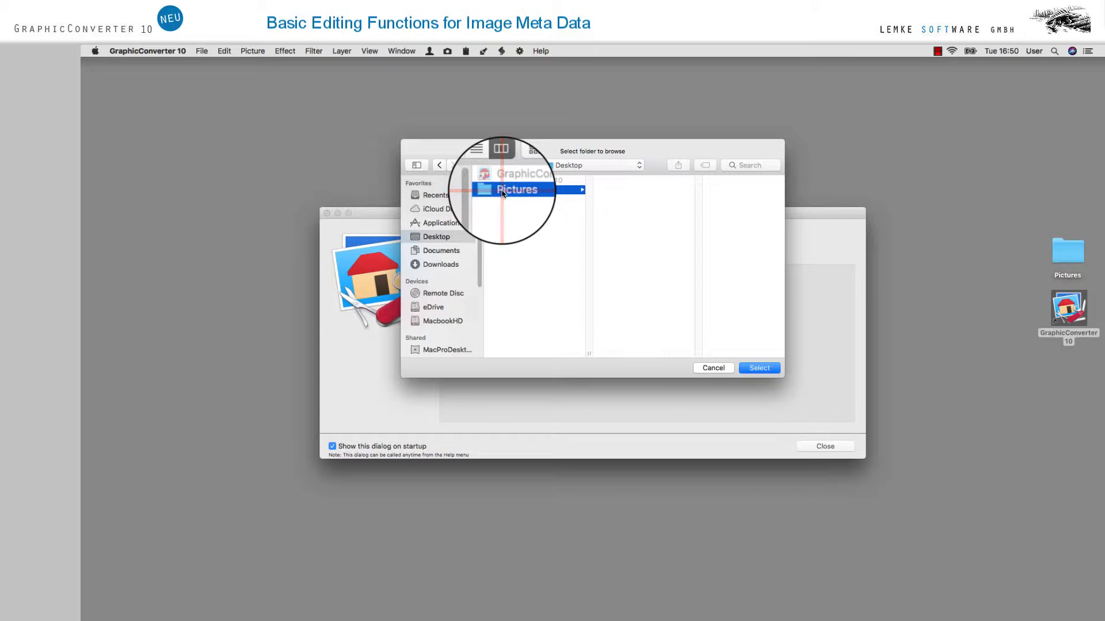
left_click(758, 368)
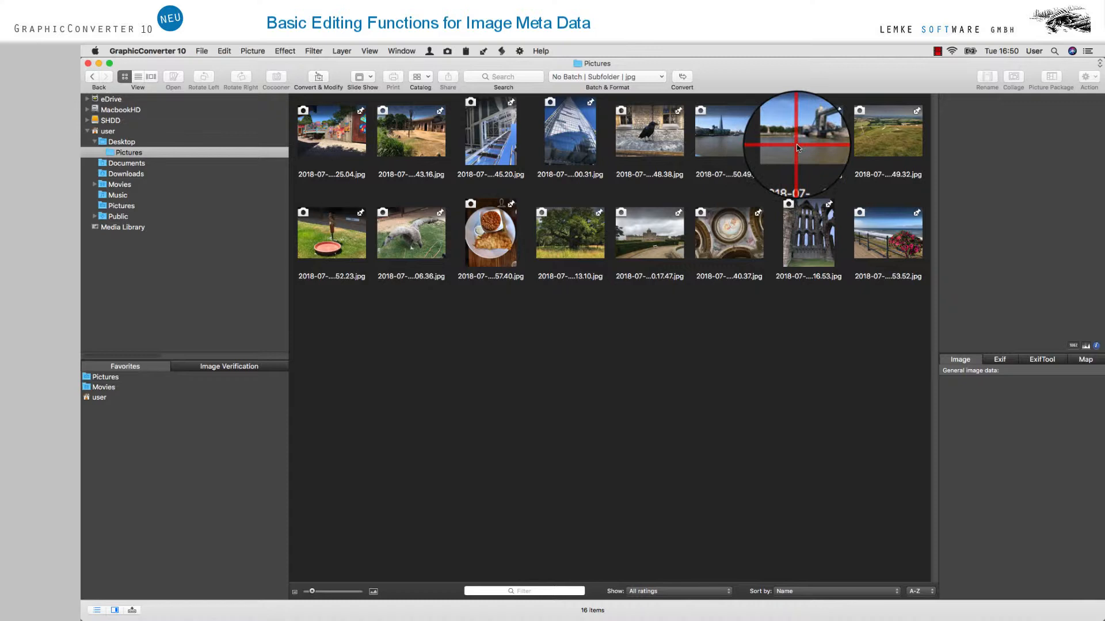
Select the Tower Bridge photo to inspect its image info, then close the browser
left_click(807, 131)
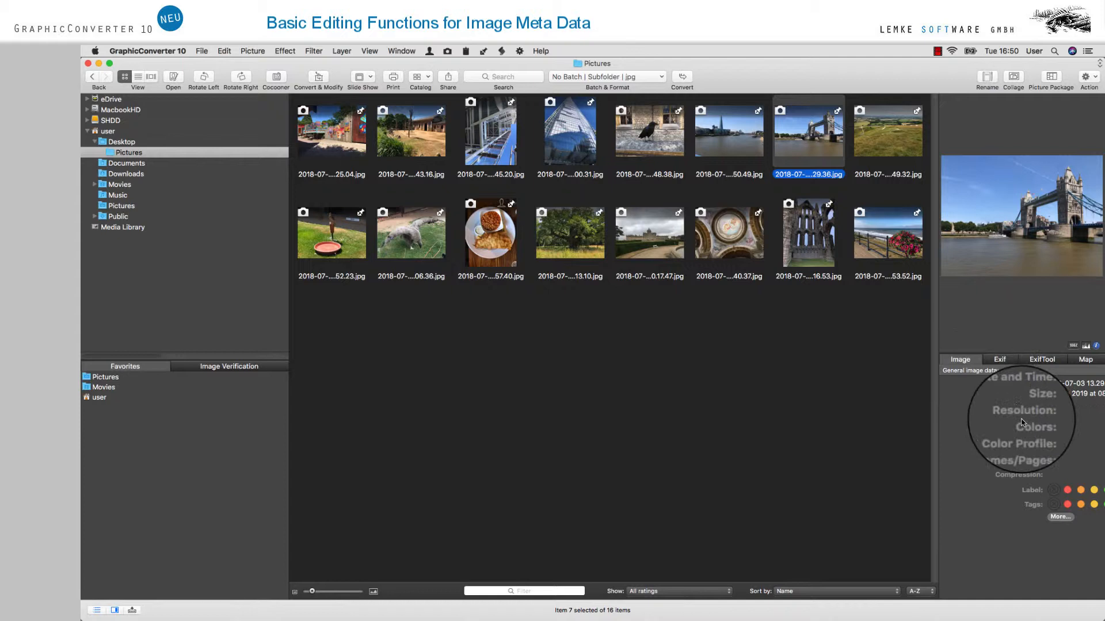
left_click(998, 359)
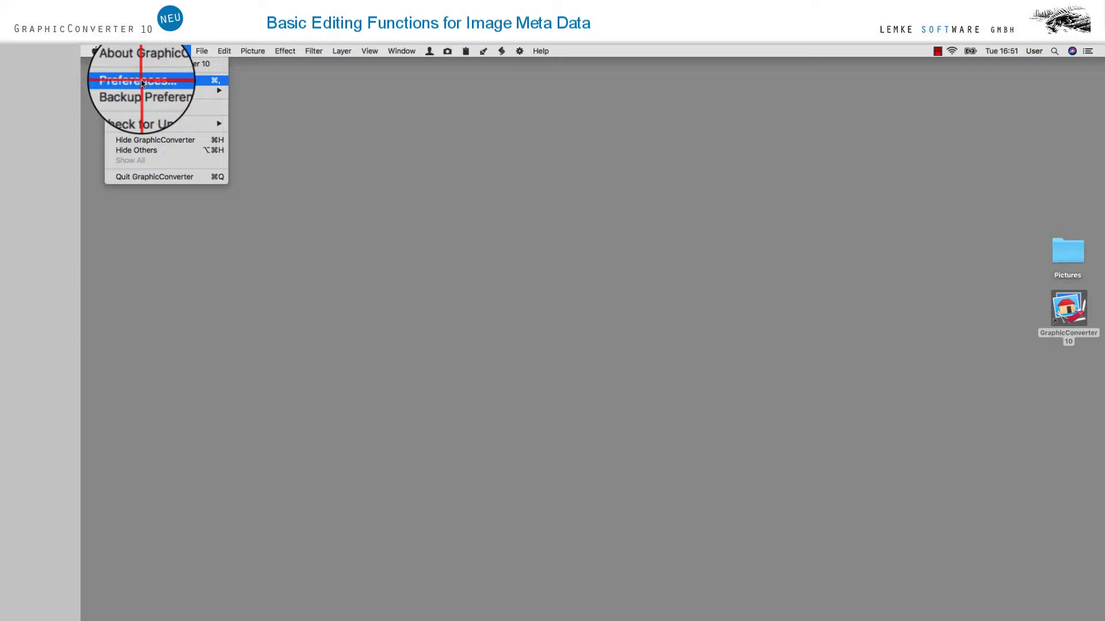
In browser preferences, show Caption and Keywords beneath thumbnails
left_click(140, 79)
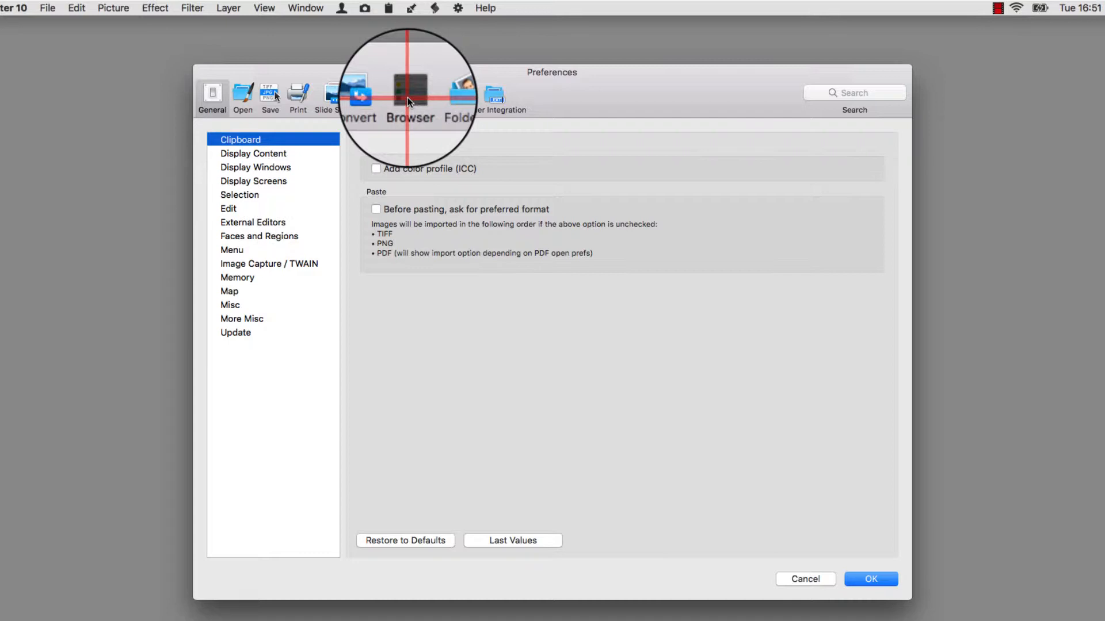
left_click(409, 97)
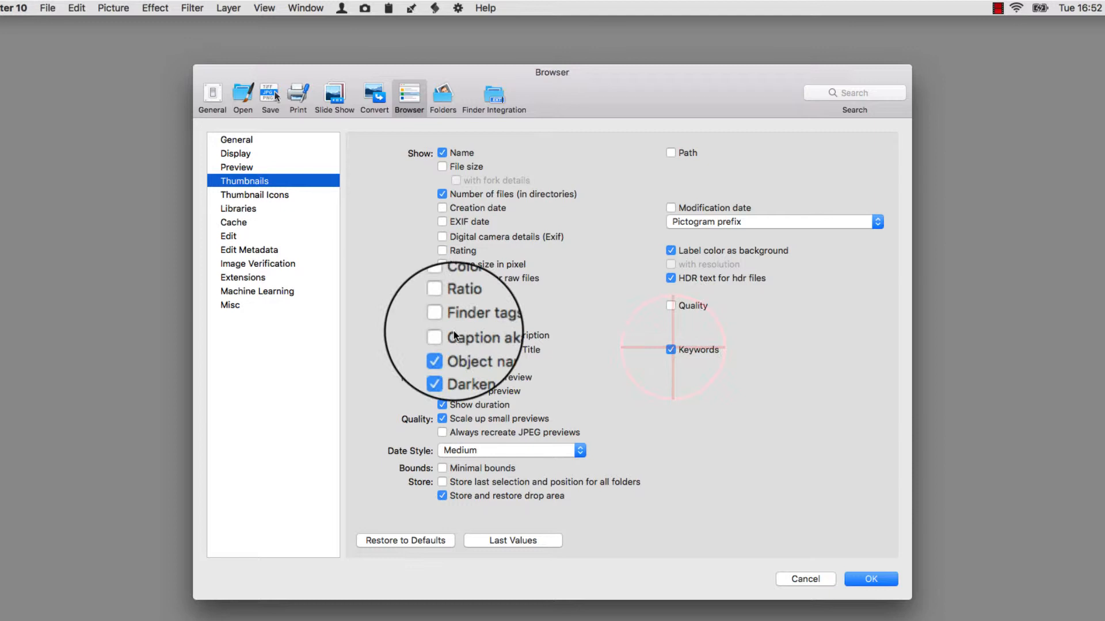
left_click(870, 578)
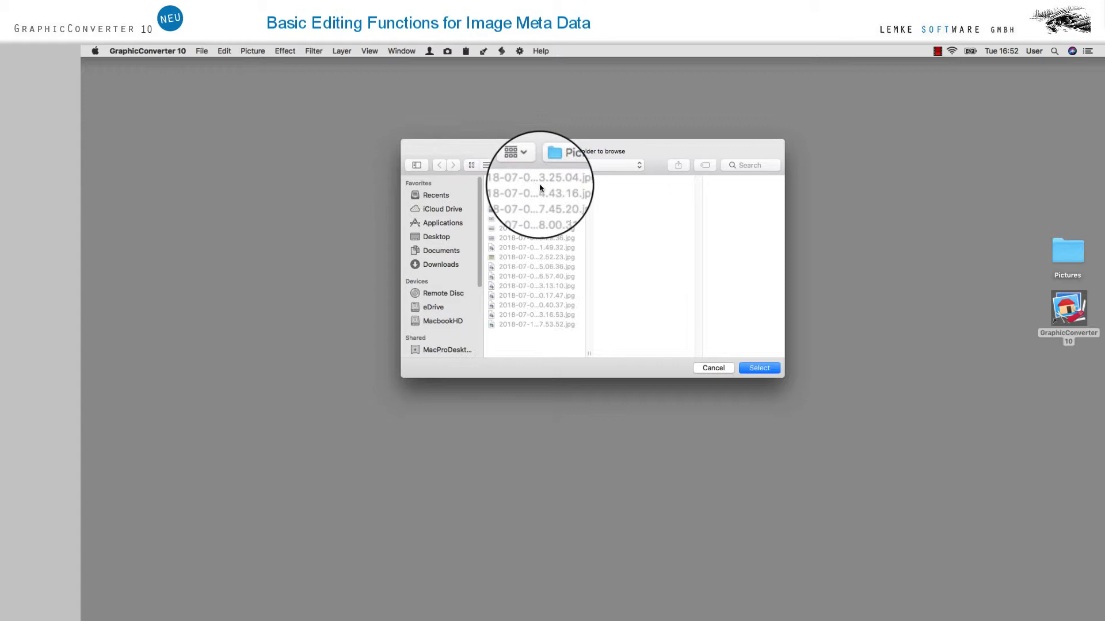
Browse Pictures and open Edit File Info (IPTC) for the Tower Bridge photo
left_click(758, 367)
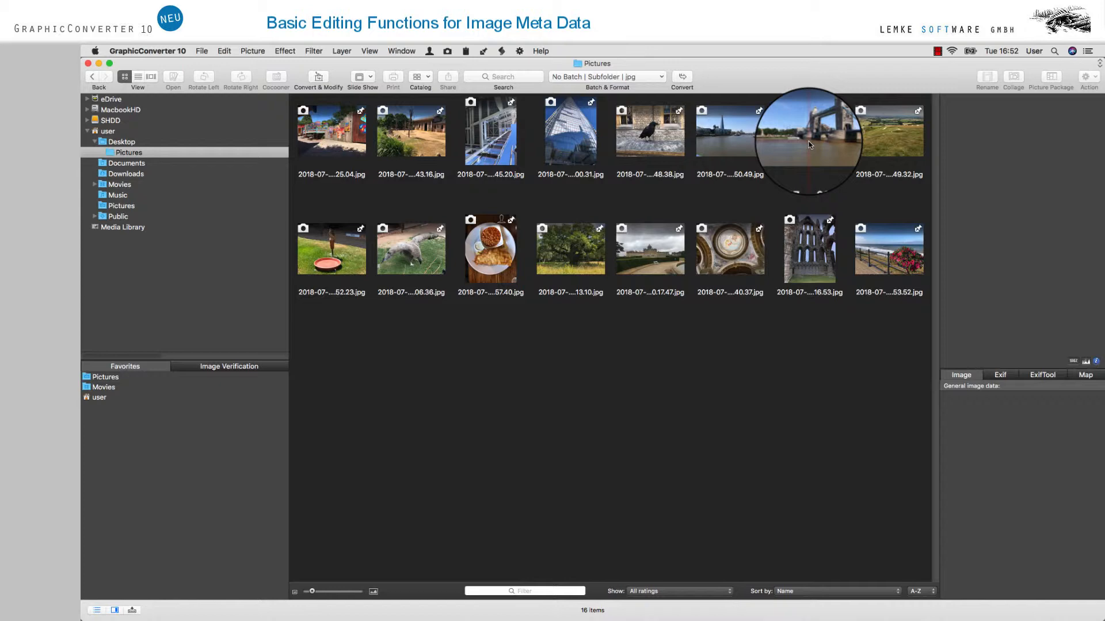
right_click(809, 141)
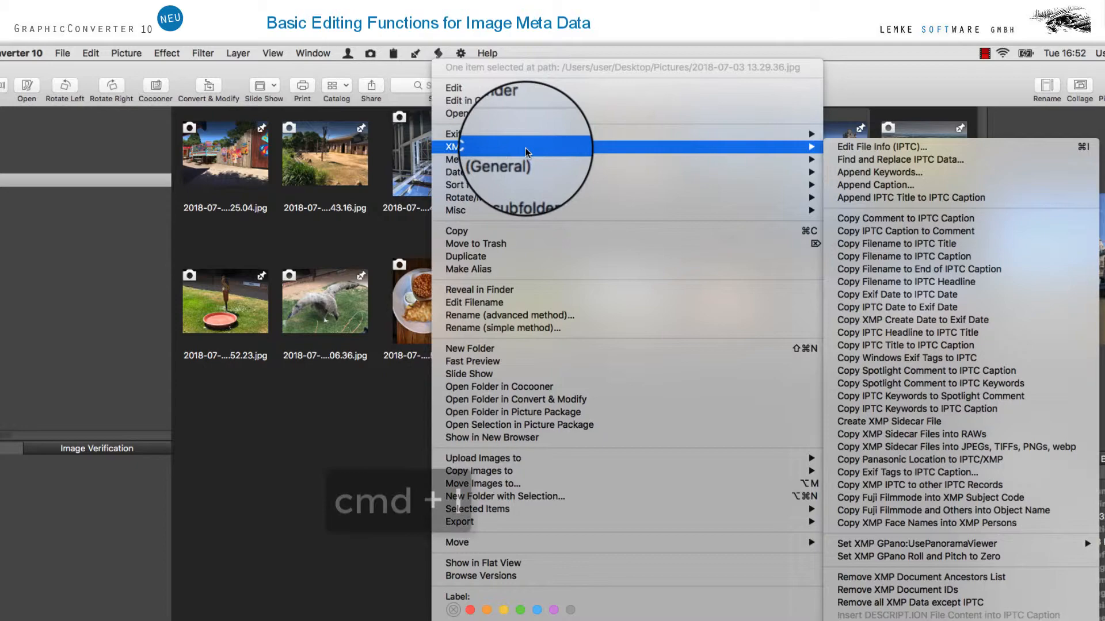
left_click(880, 145)
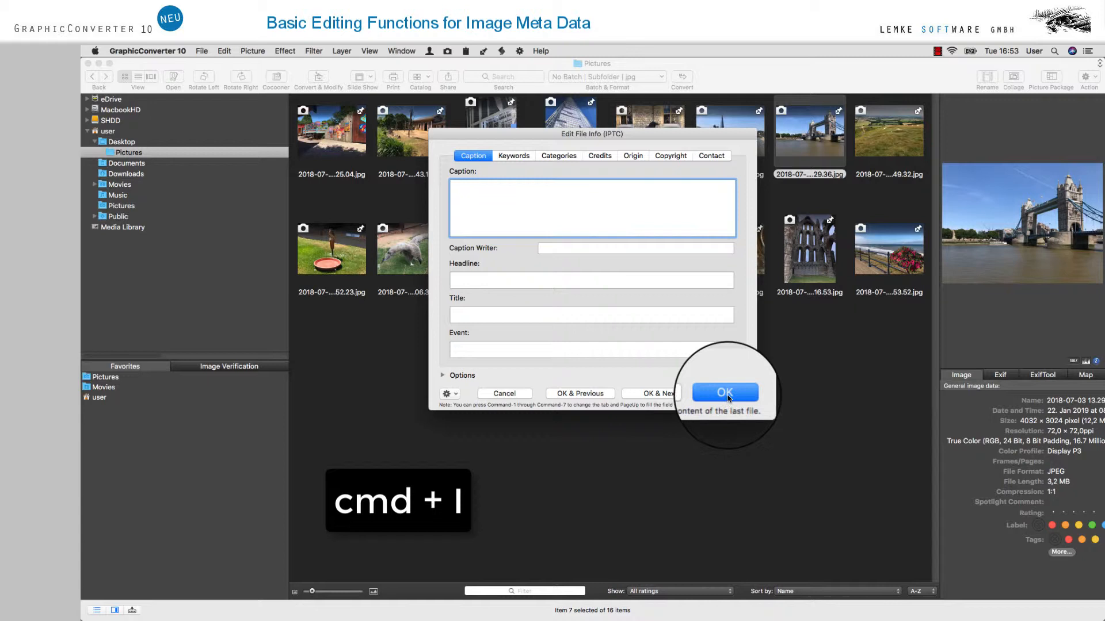
Dismiss the IPTC editor with OK
left_click(725, 392)
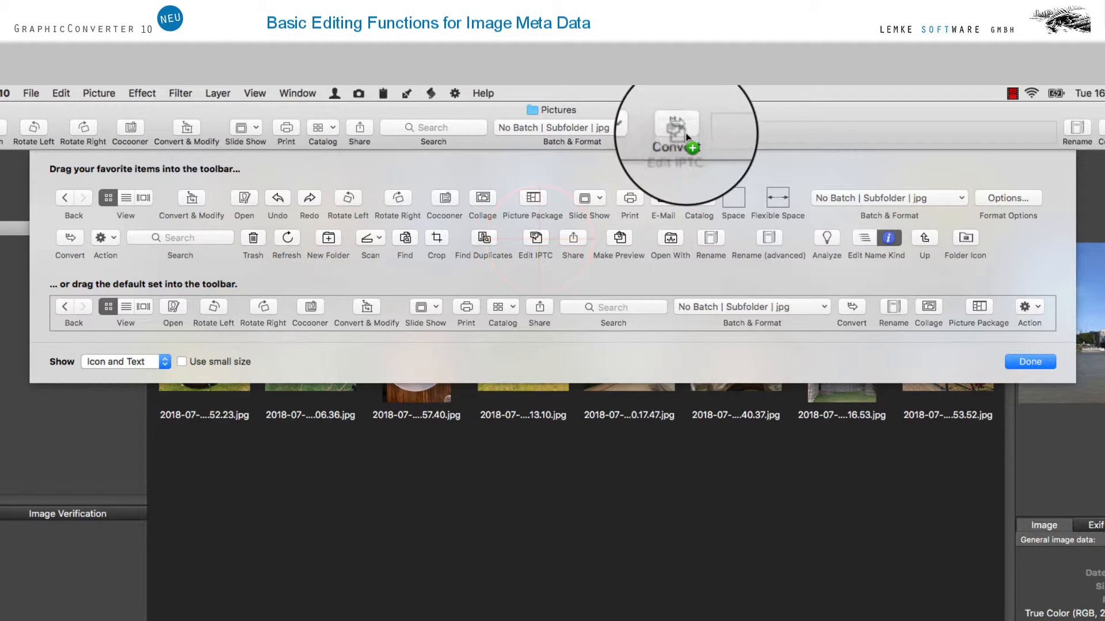
Finish toolbar customization and reopen Tower Bridge's IPTC editor via the new Edit IPTC button
left_click(1028, 362)
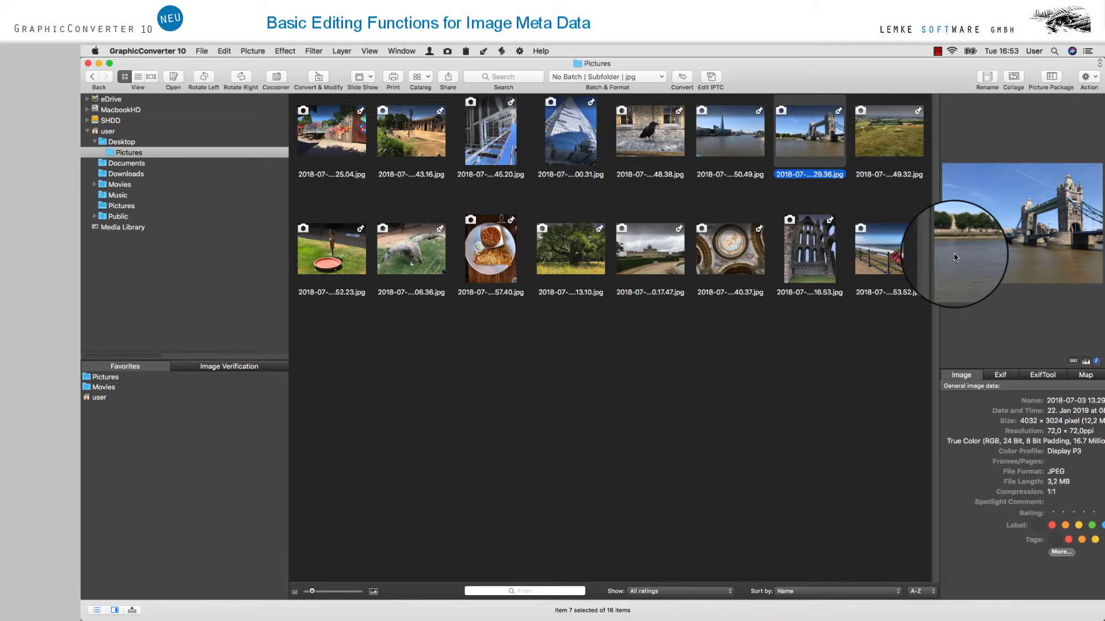
left_click(711, 78)
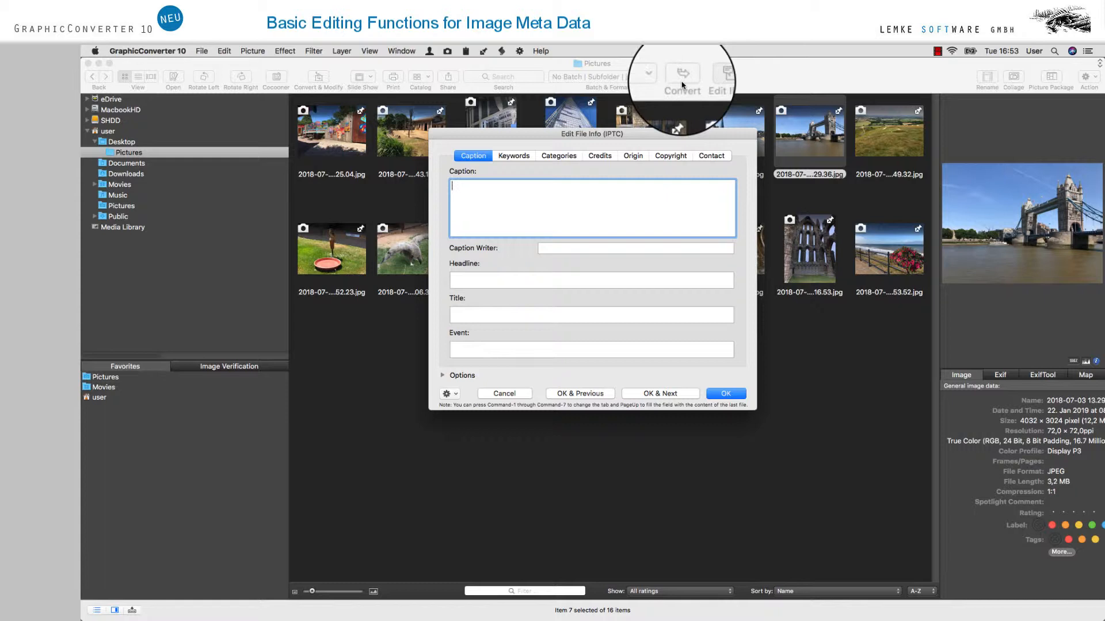
Enter the England caption and keywords River; Thames; Bridge for the Tower Bridge photo
type("England P")
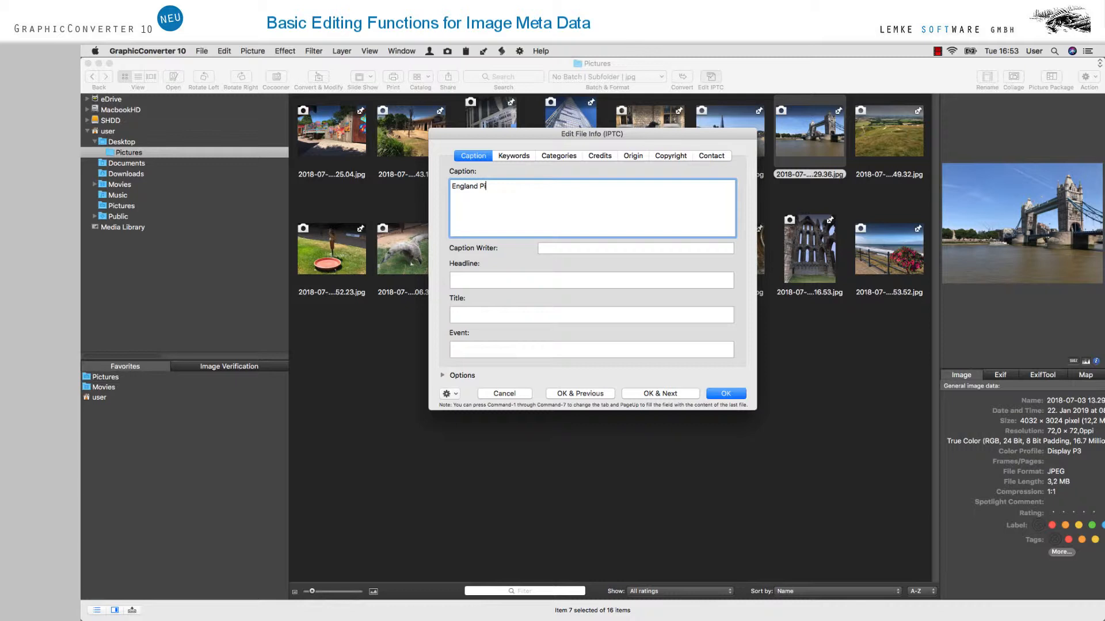
left_click(513, 156)
type("R")
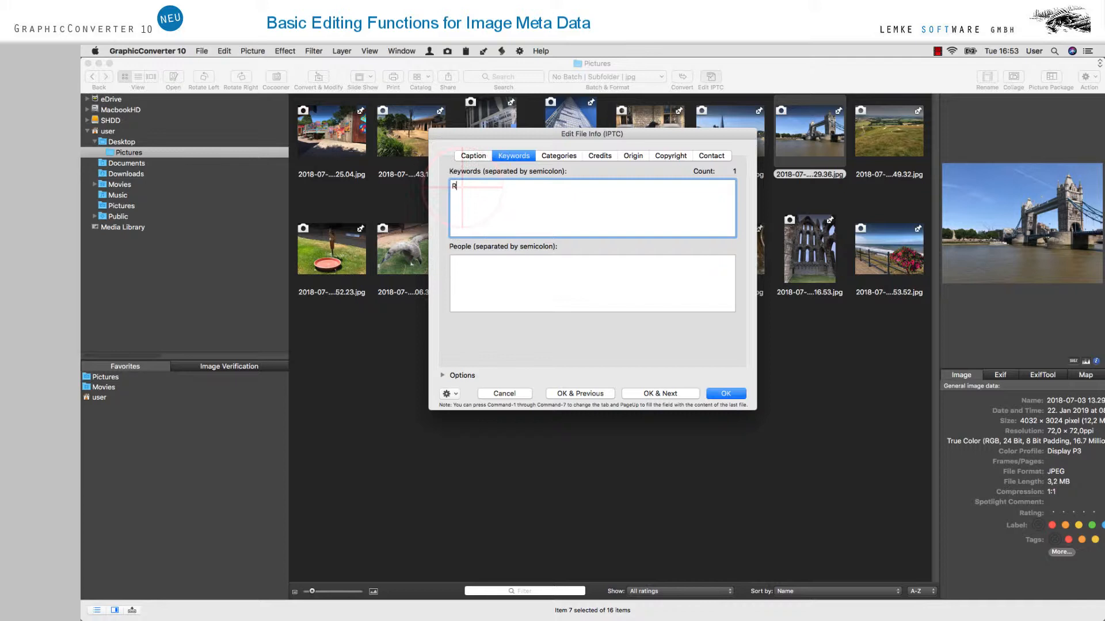
type("iver; Thames;")
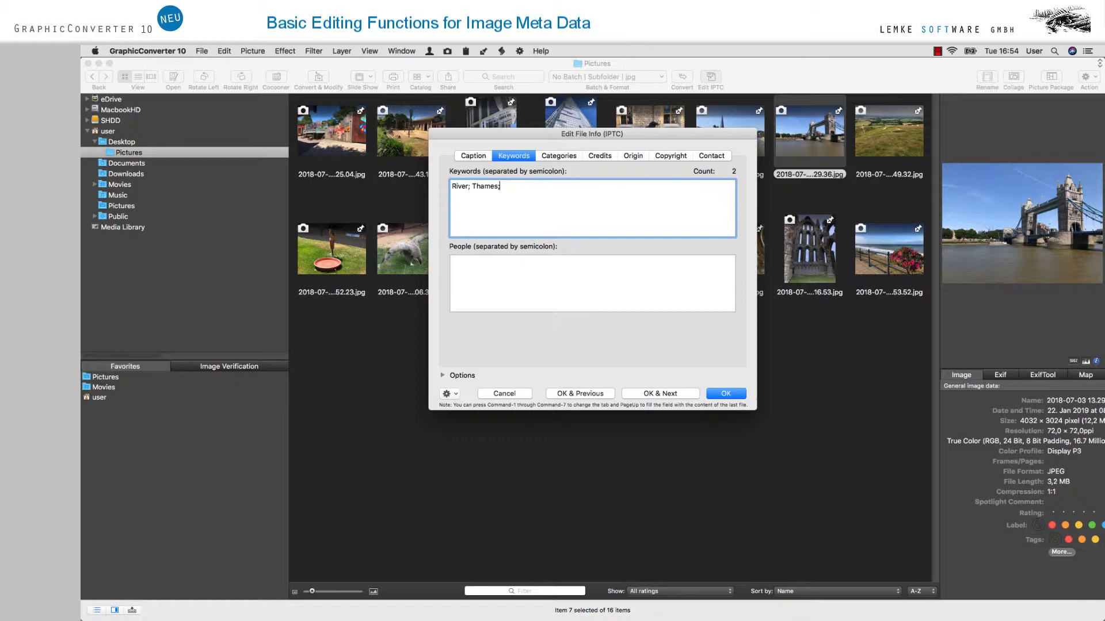
type("Bridge")
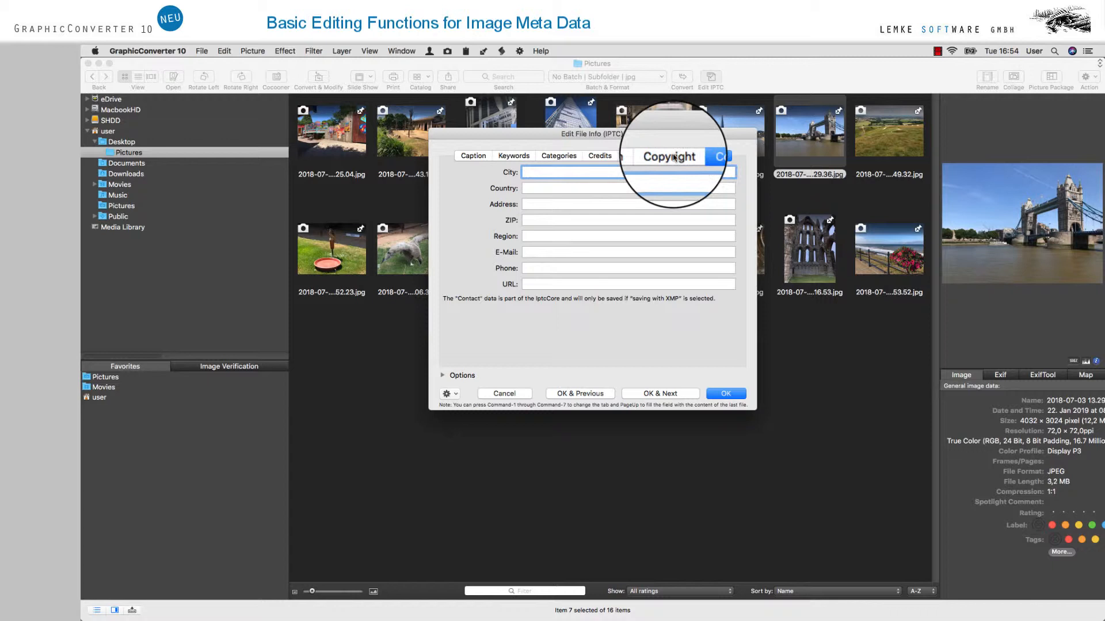
Enter the copyright holder on the Copyright tab and save the IPTC info
left_click(669, 156)
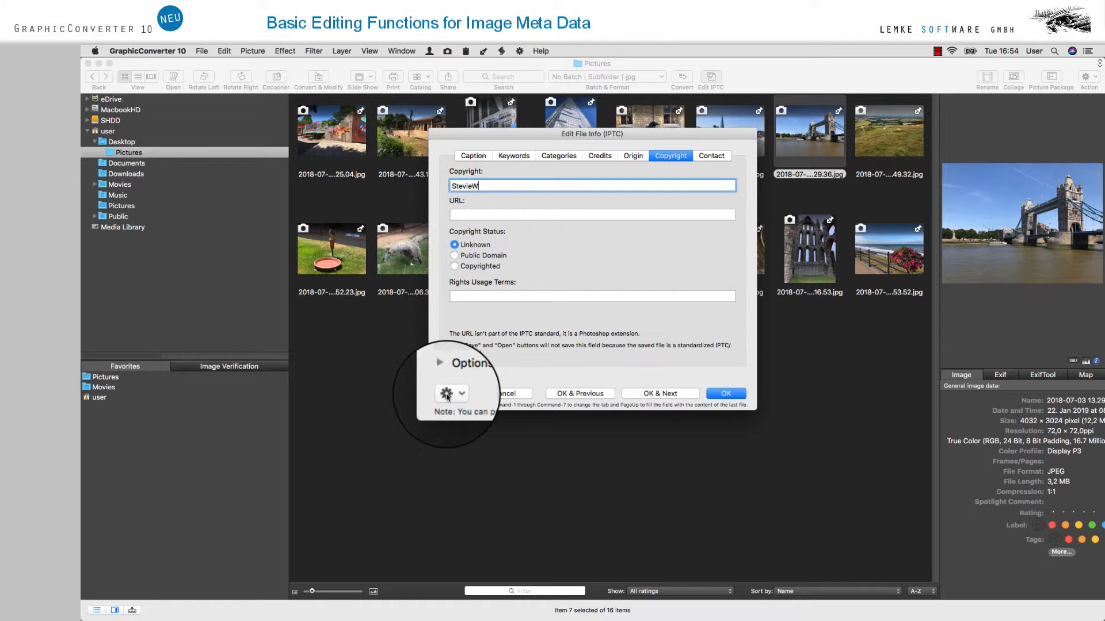
left_click(446, 393)
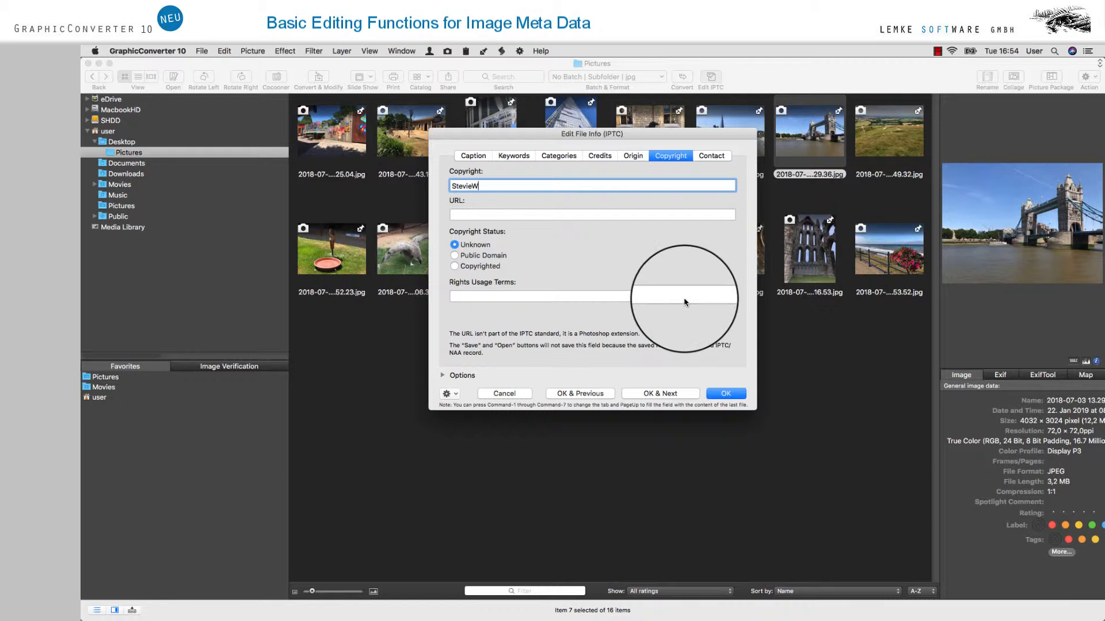
left_click(725, 393)
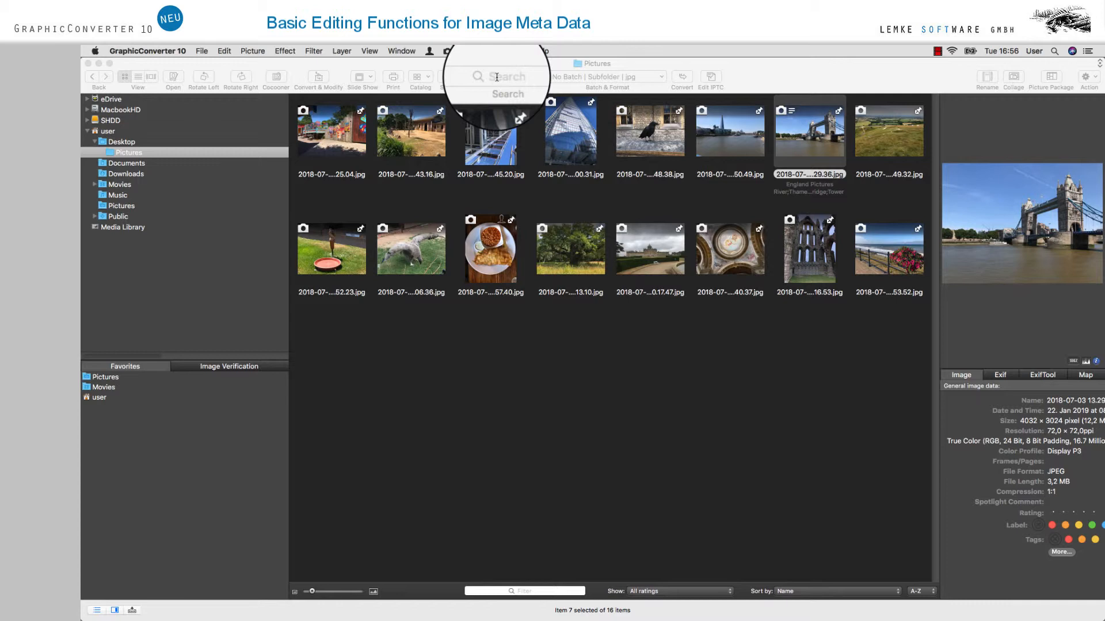
Search for 'Tower' to find the Tower Bridge photo, then clear the search
type("Tower")
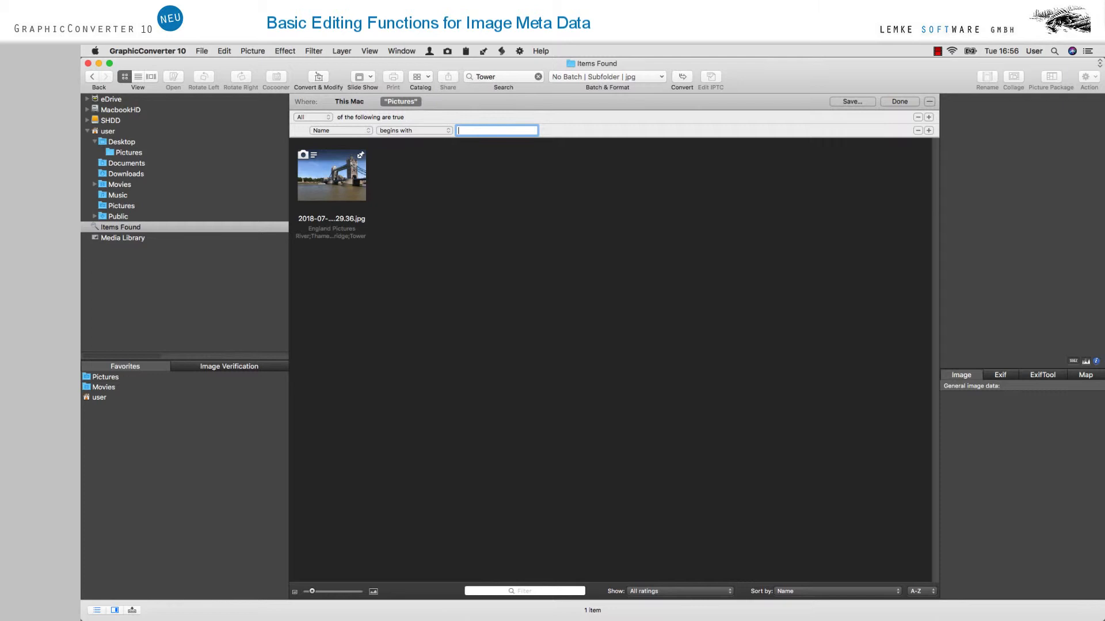
left_click(899, 102)
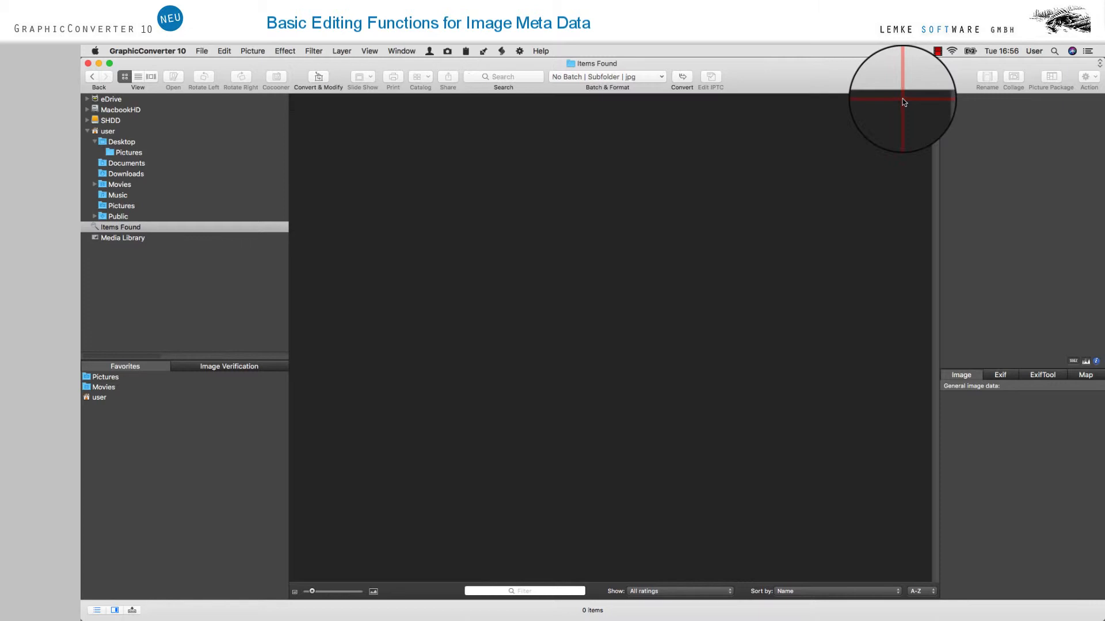
left_click(128, 152)
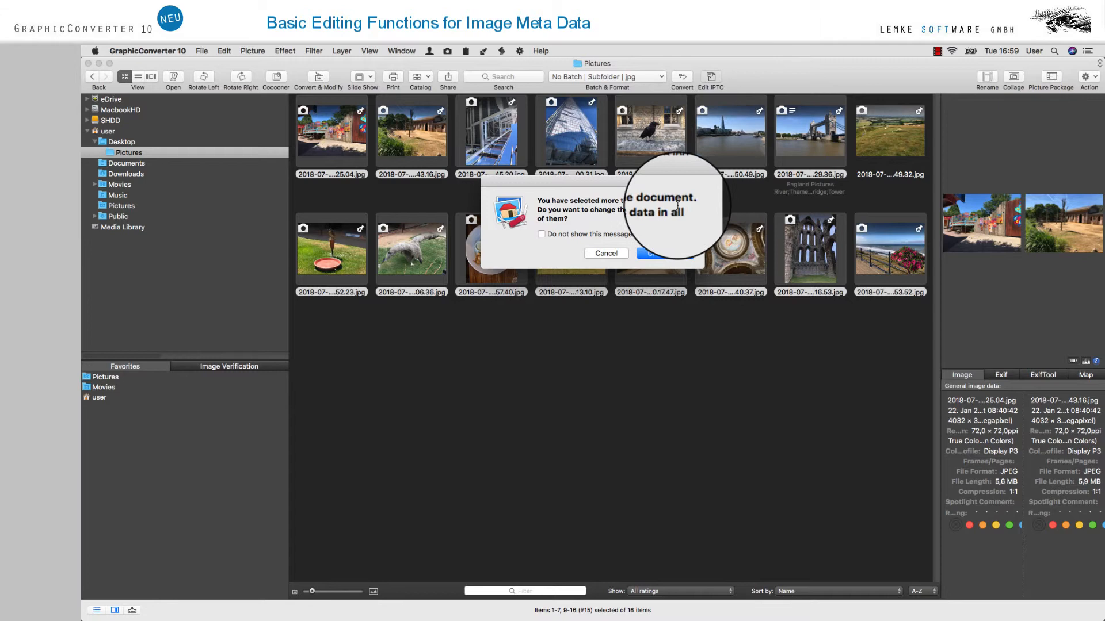
Confirm editing all 15 images and set City to Berlin on the Contact tab
left_click(657, 253)
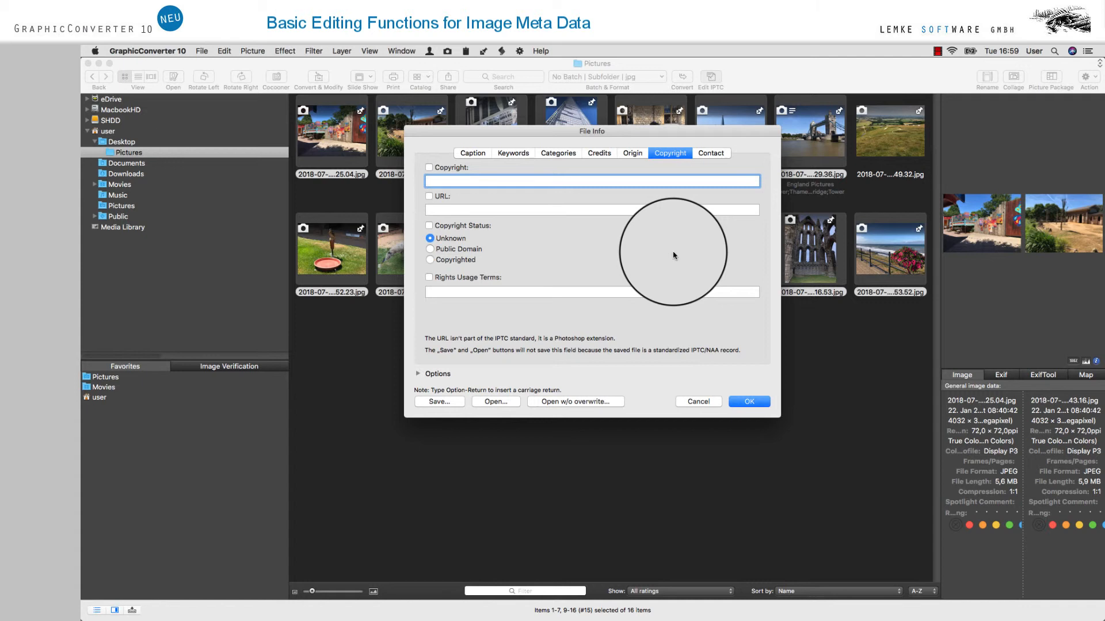
left_click(711, 153)
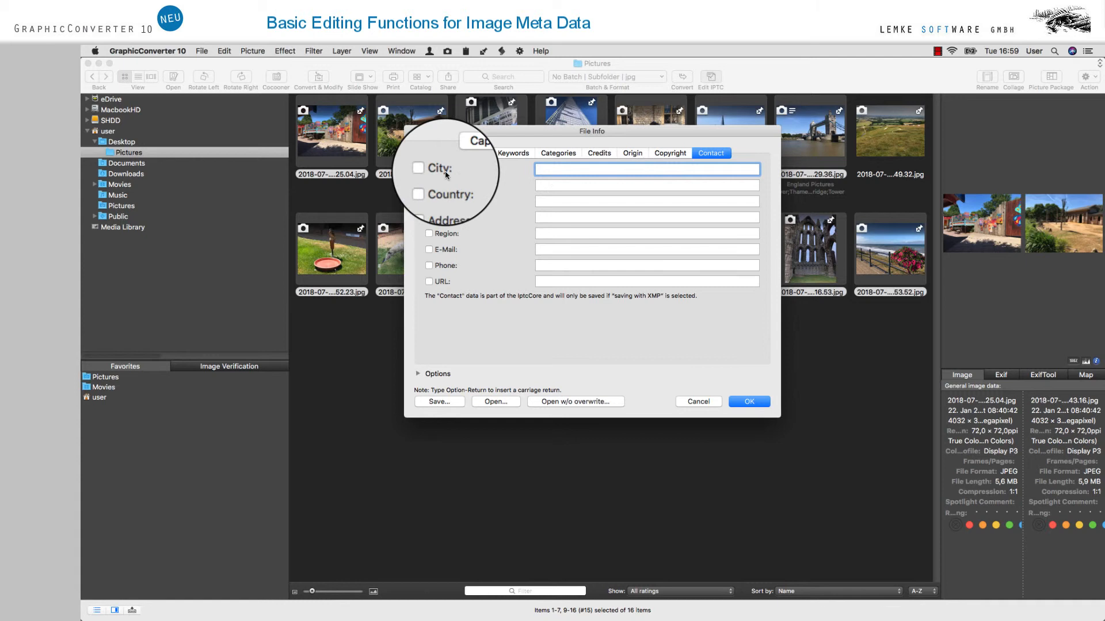
type("Berlin")
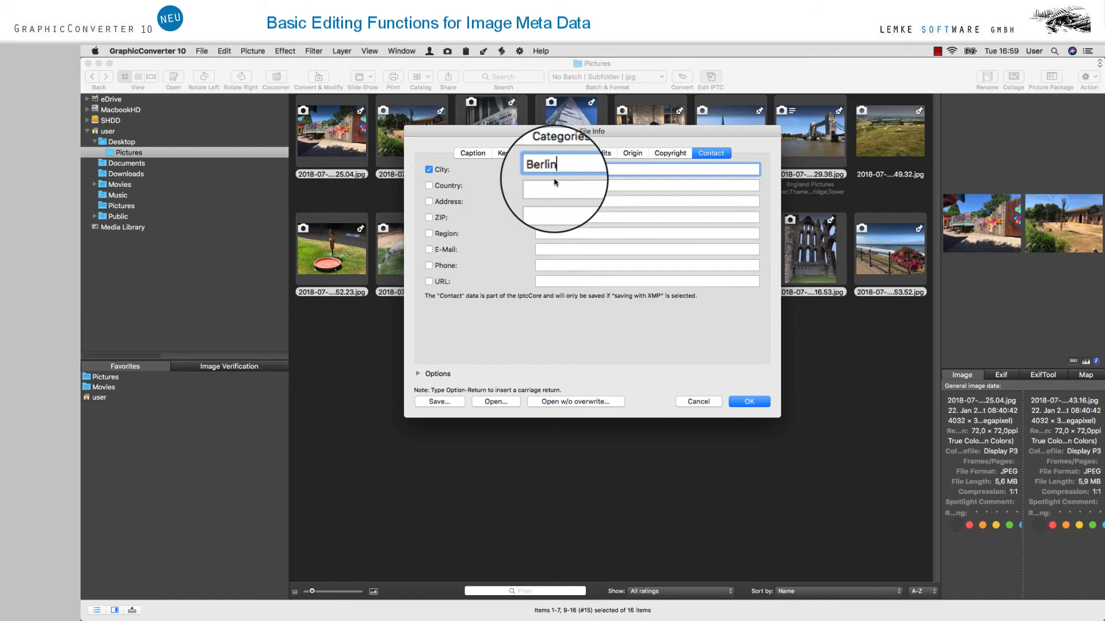